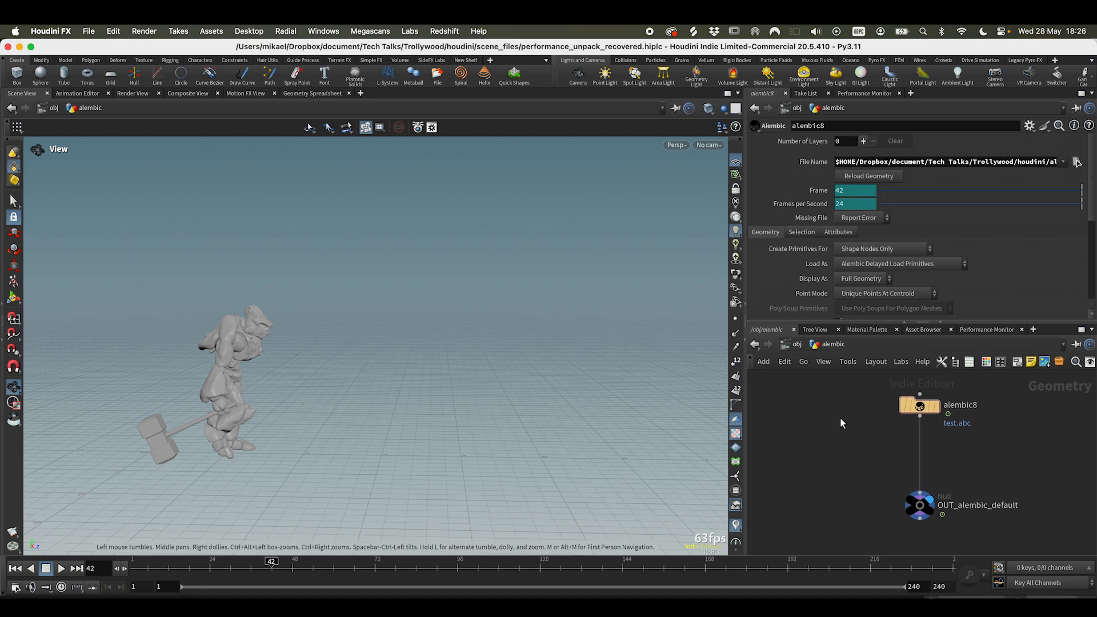
mouse_move(870, 441)
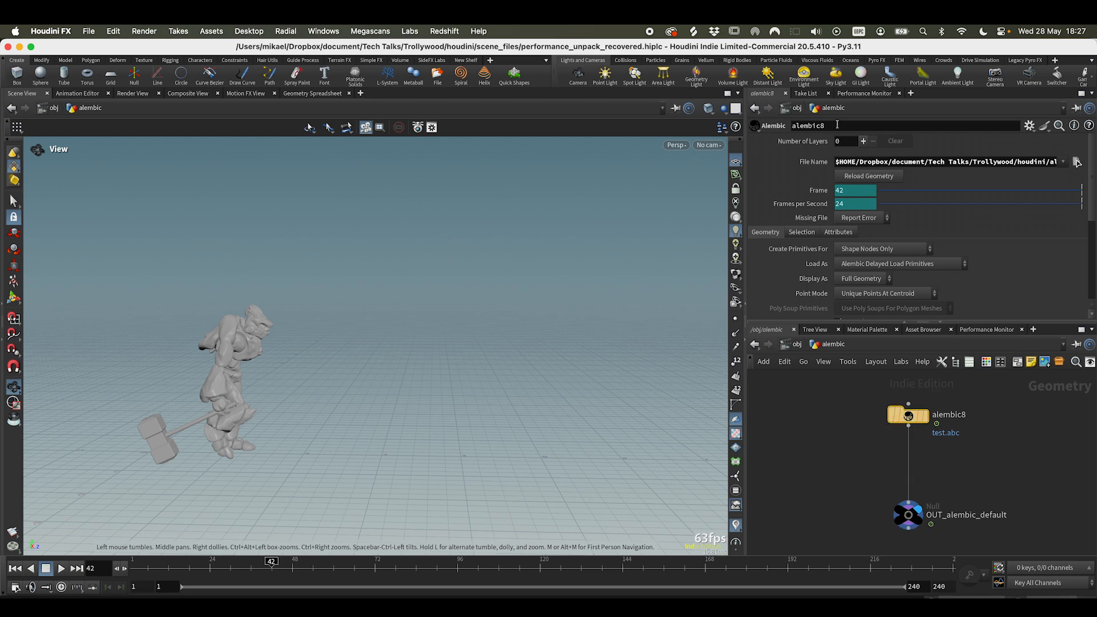
mouse_move(938, 267)
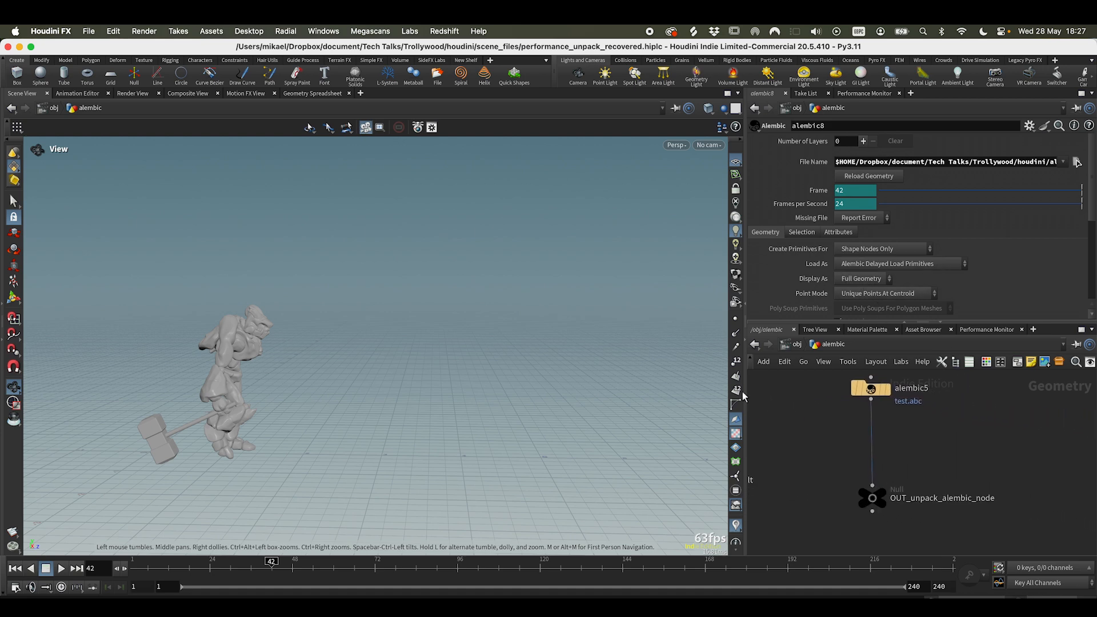
- Set alembic5 Load As to Unpack Alembic Delayed Load Primitives and frame the network
left_click(900, 264)
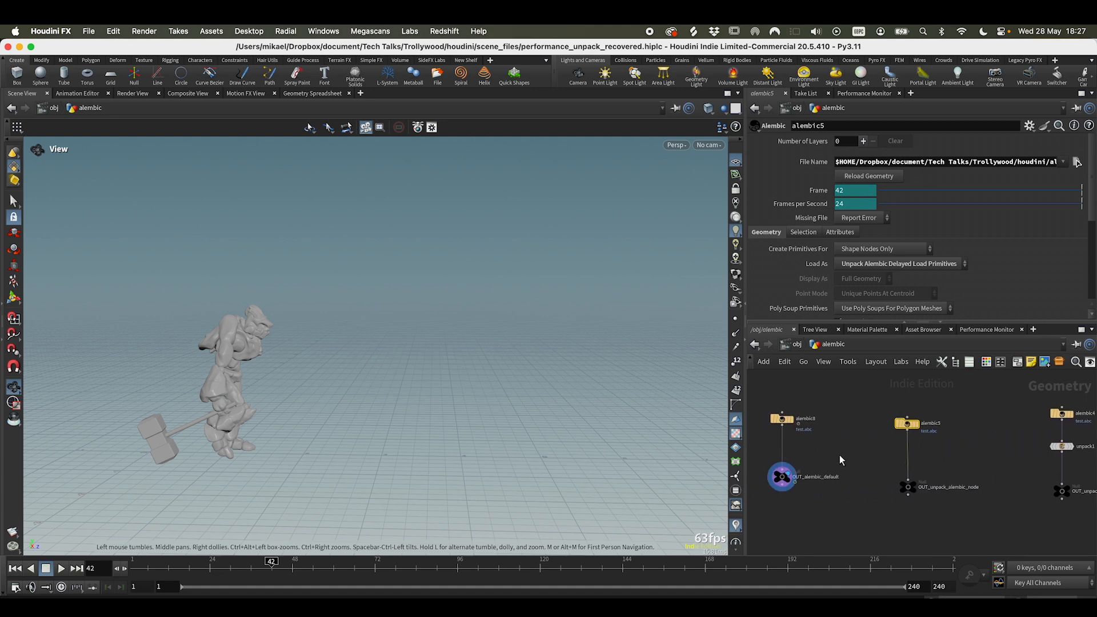
- Record a Performance Monitor profile while playing the timeline through OUT_alembic_default, then stop
left_click(987, 330)
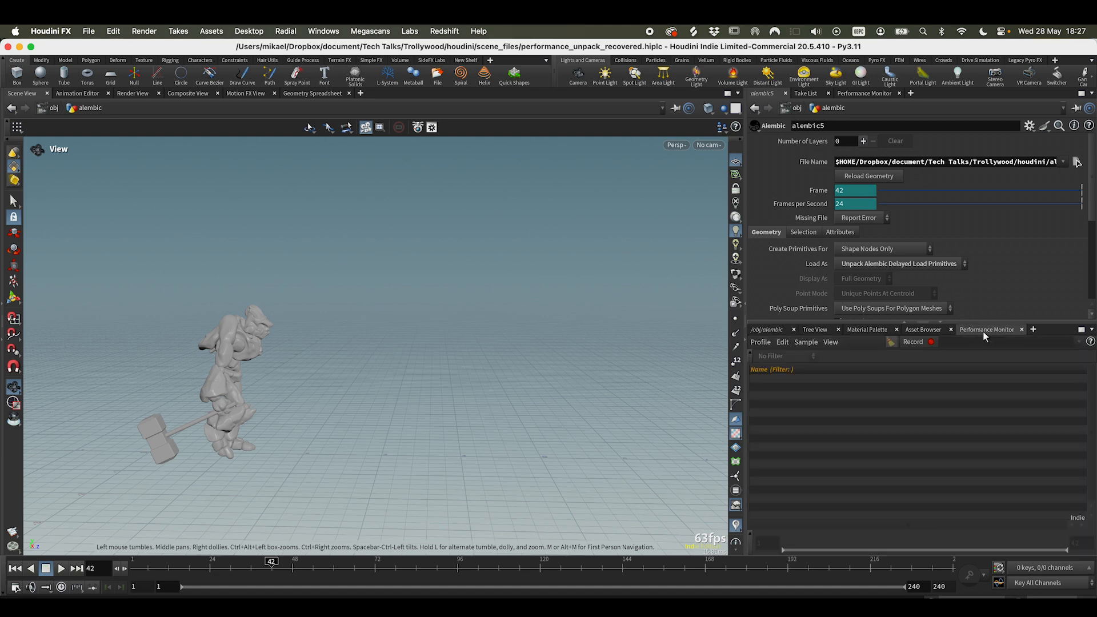
left_click(913, 342)
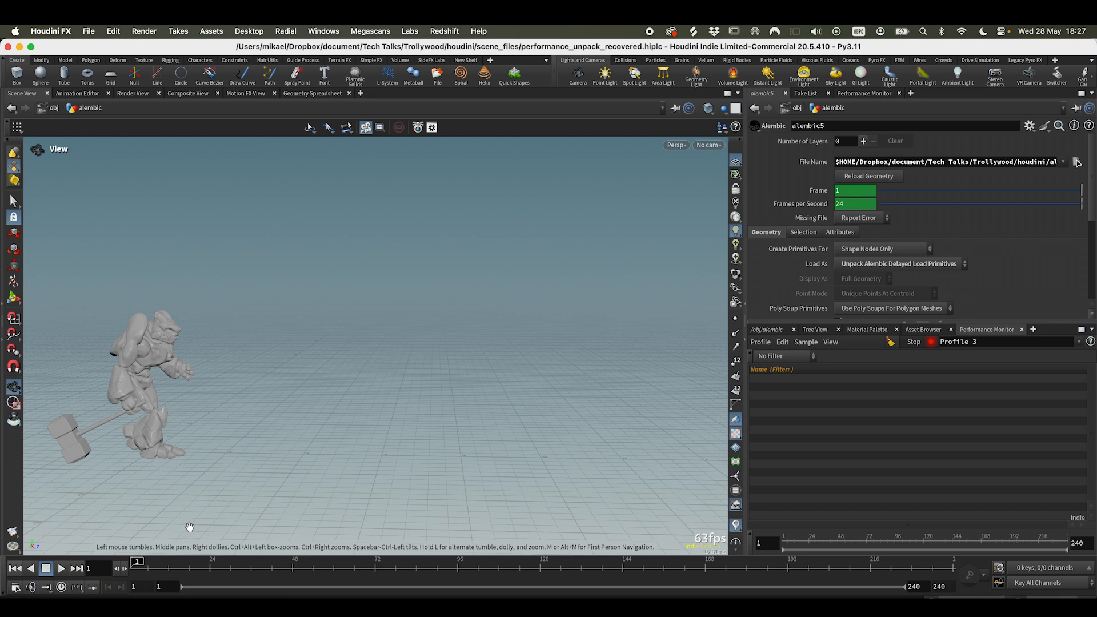
left_click(61, 568)
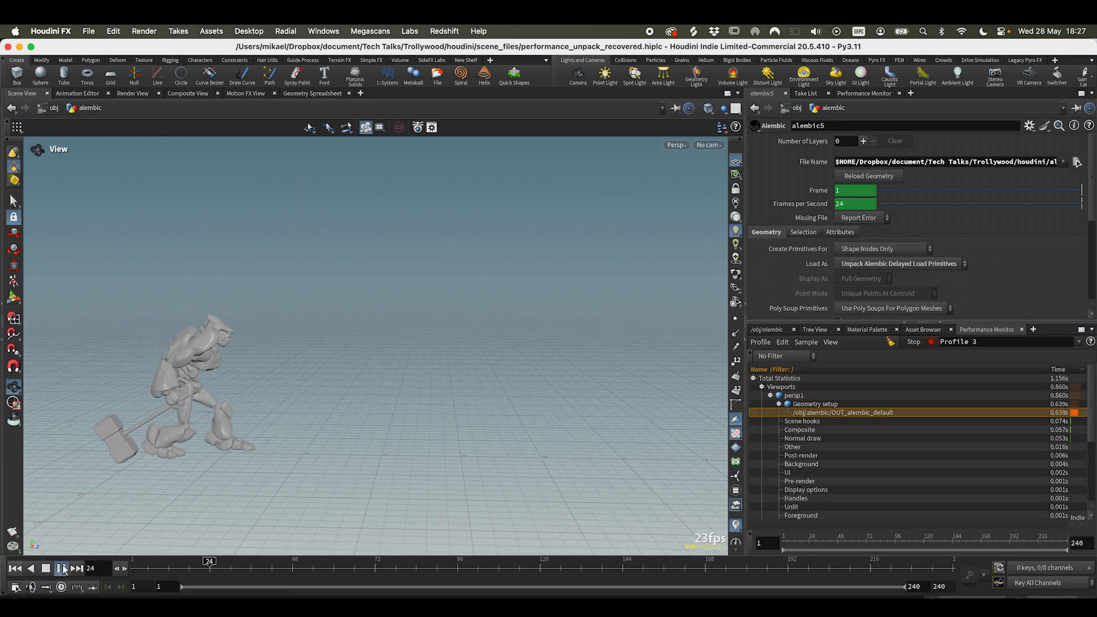
left_click(61, 569)
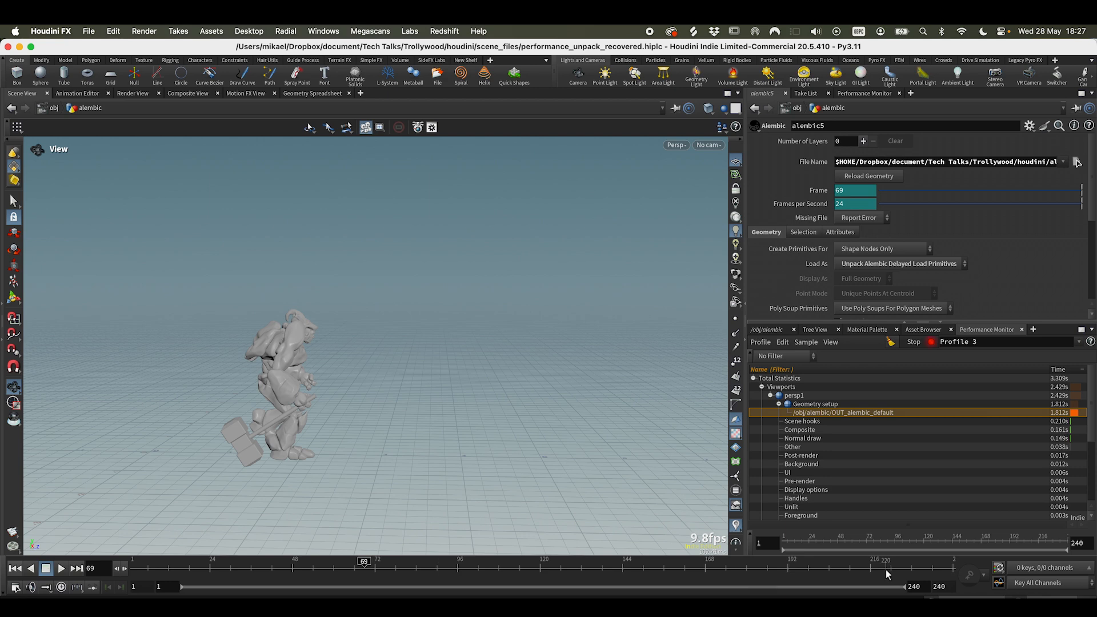
left_click(912, 342)
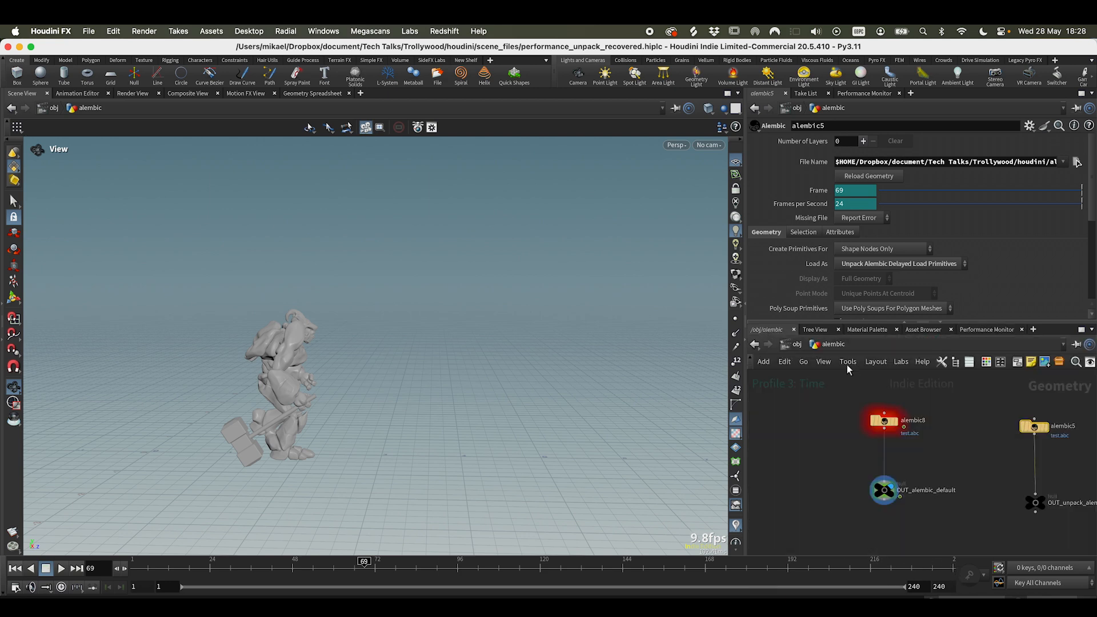
- Chain alembic10, unpack6 and timeshift1 with the Time Shift frame set to $FSTART
left_click(762, 341)
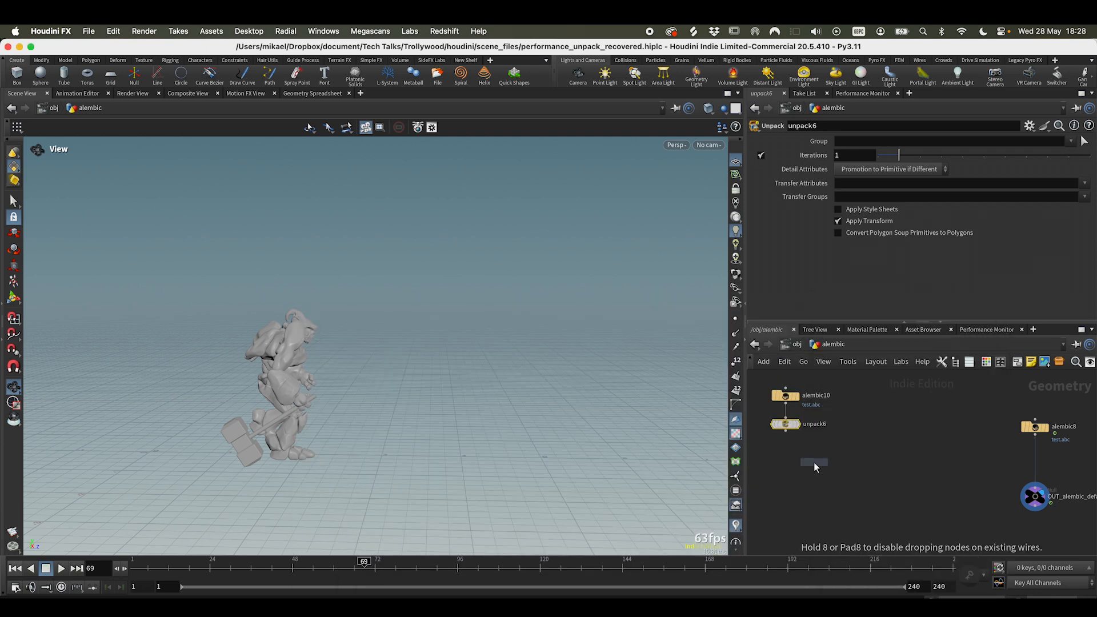
left_click(813, 463)
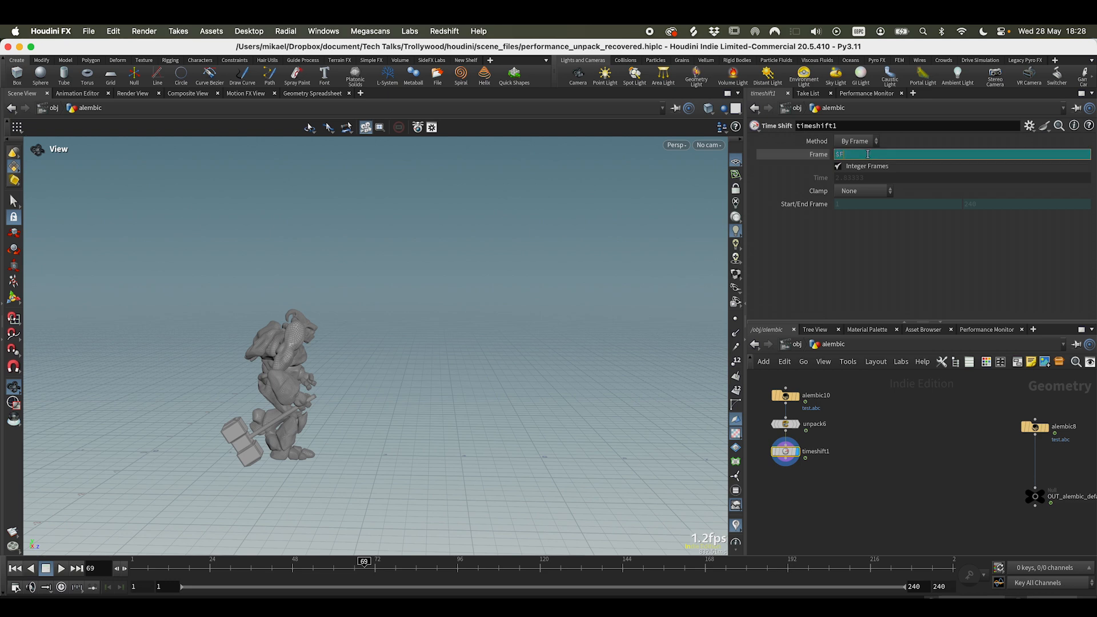
type("$FSTART")
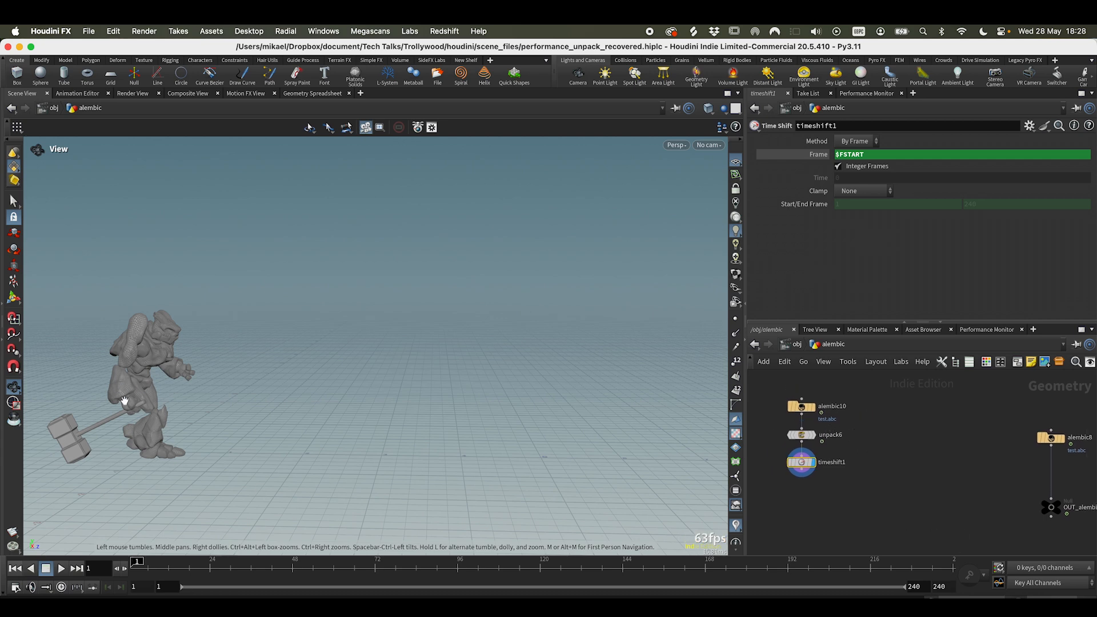
- Duplicate alembic10 as alembic11 and set its Load As to Houdini Point Cloud
left_click(800, 406)
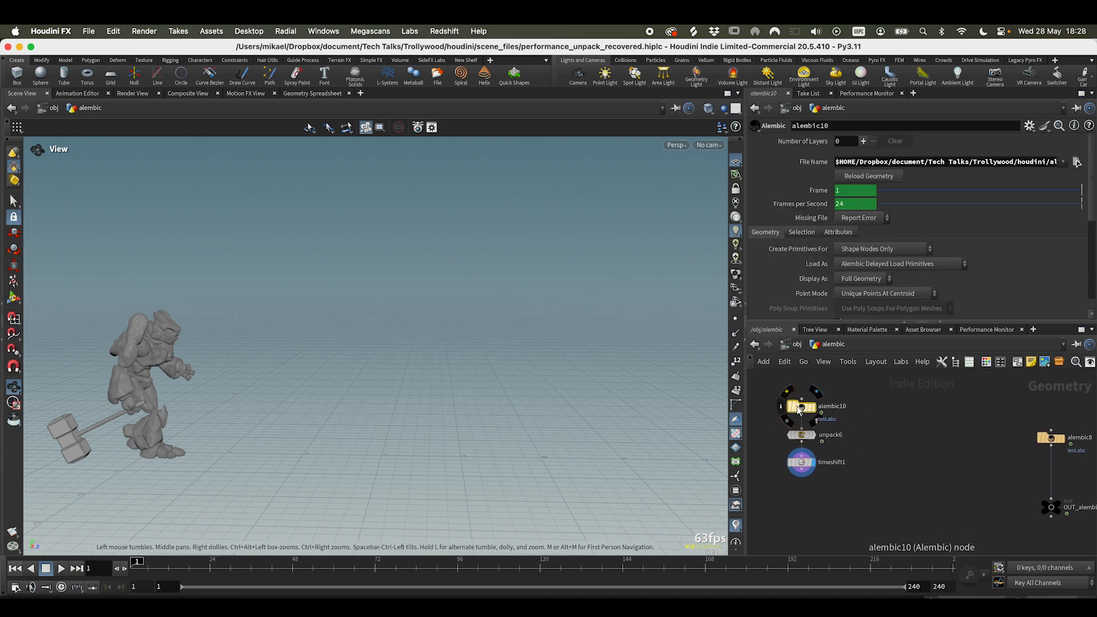
key("cmd+v")
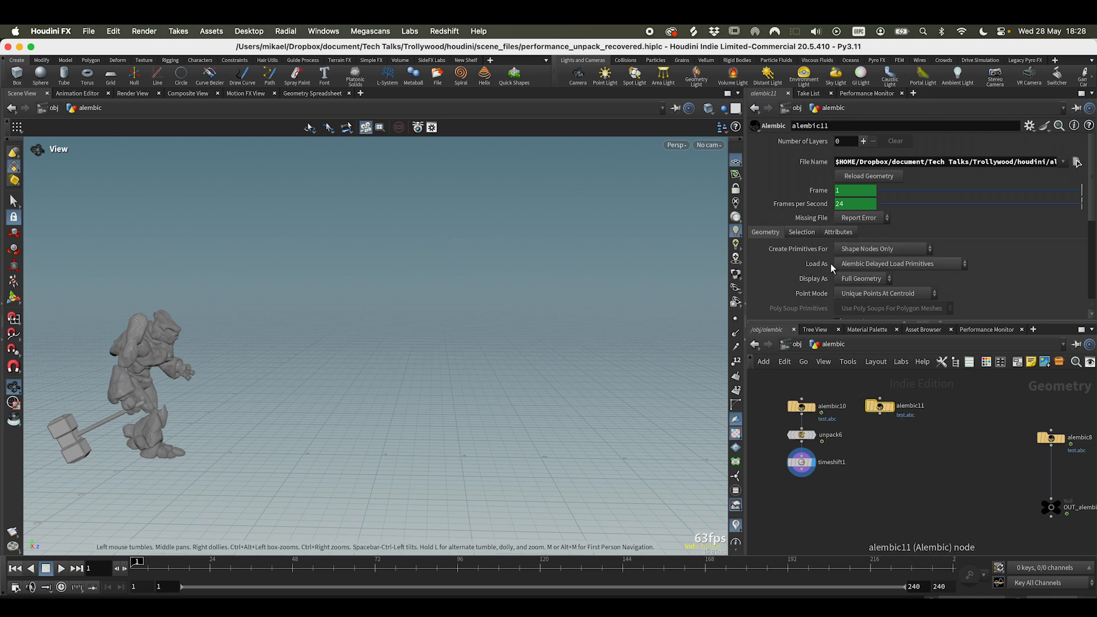
left_click(897, 264)
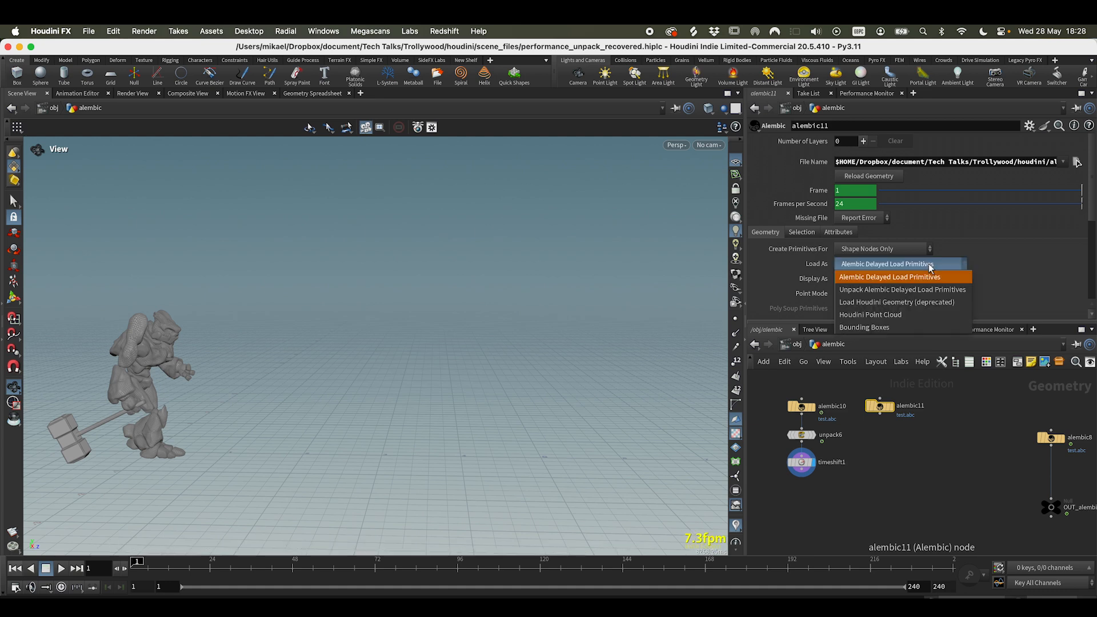
mouse_move(867, 314)
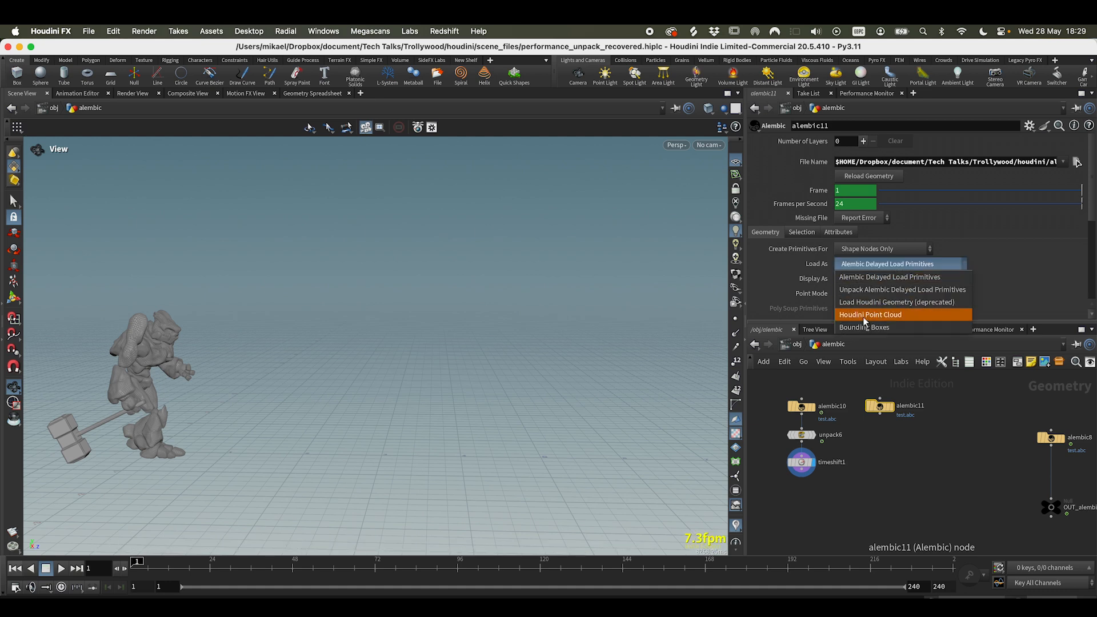
left_click(871, 314)
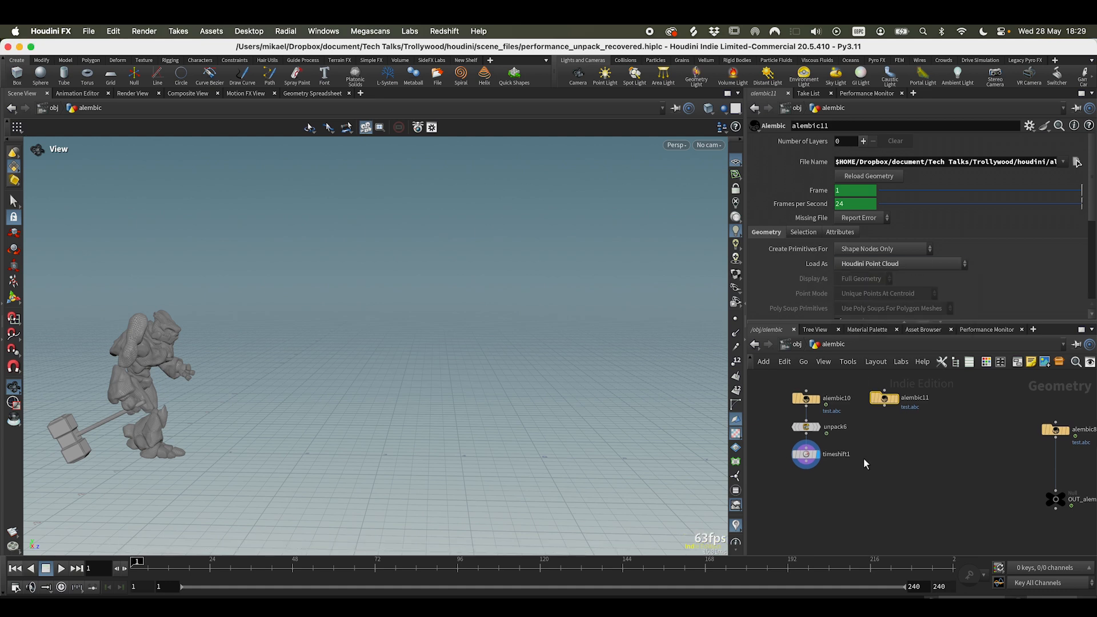
- Add attribcopy2 fed by timeshift1 and alembic11
key("Tab")
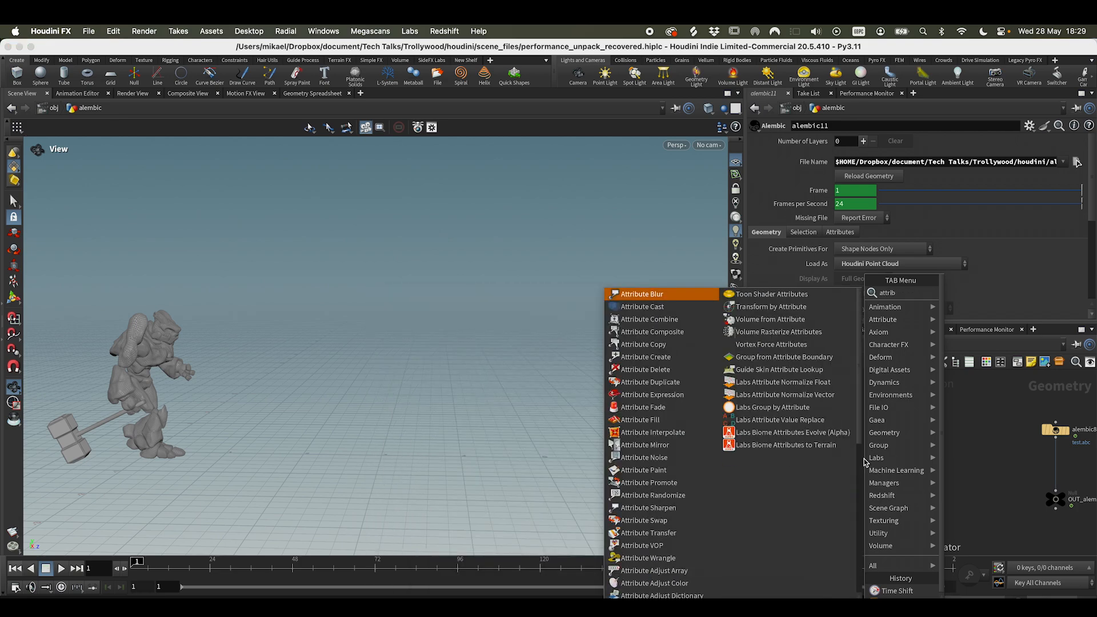
type("attribute cop")
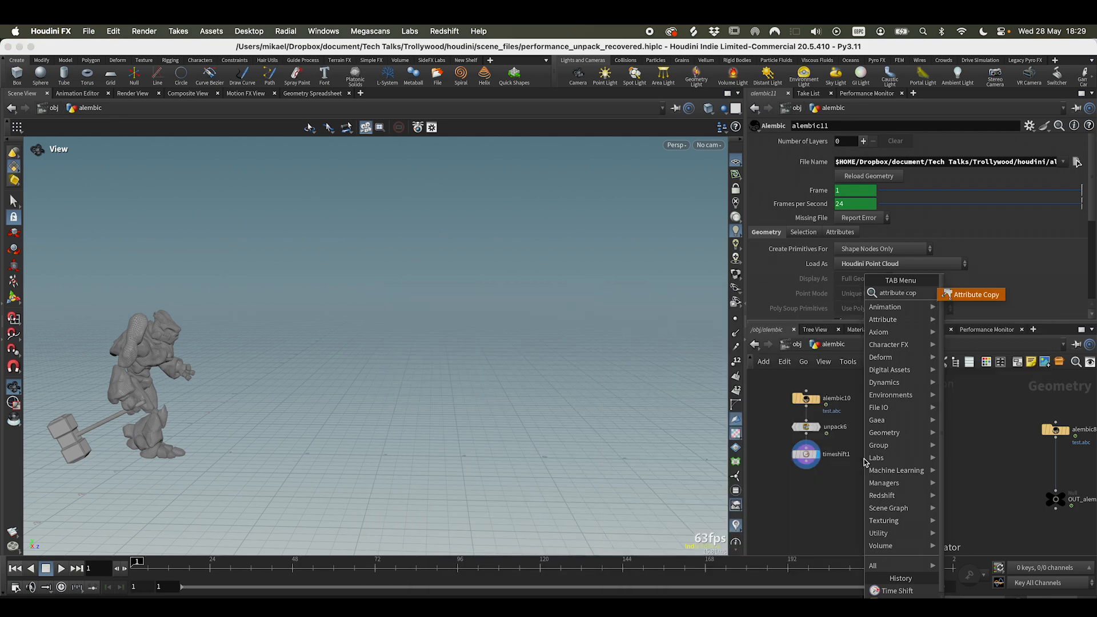
left_click(973, 294)
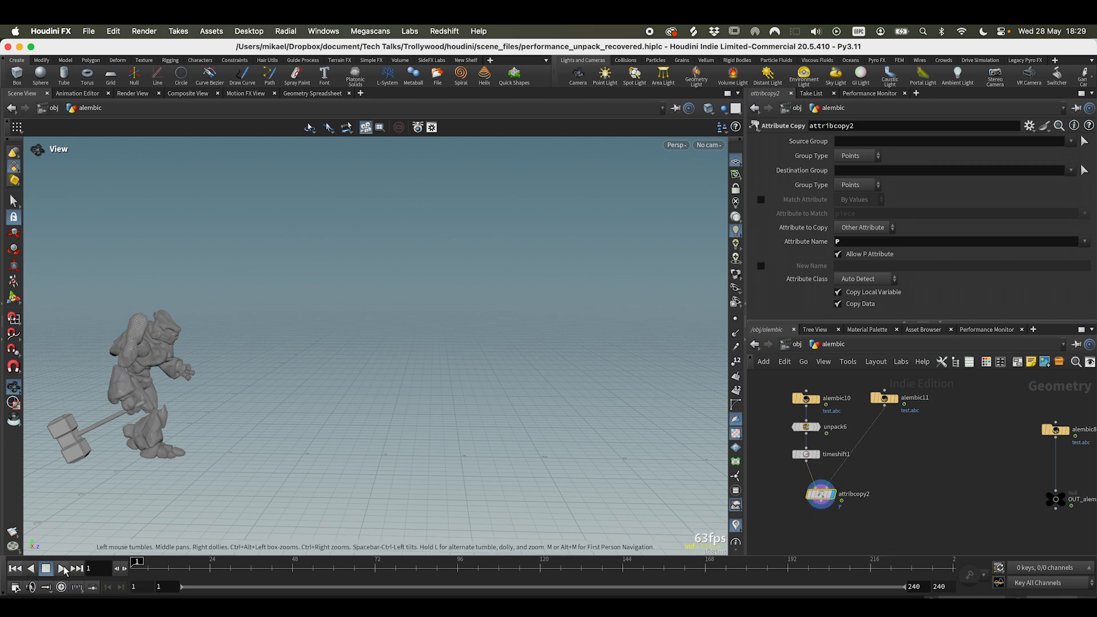
left_click(60, 568)
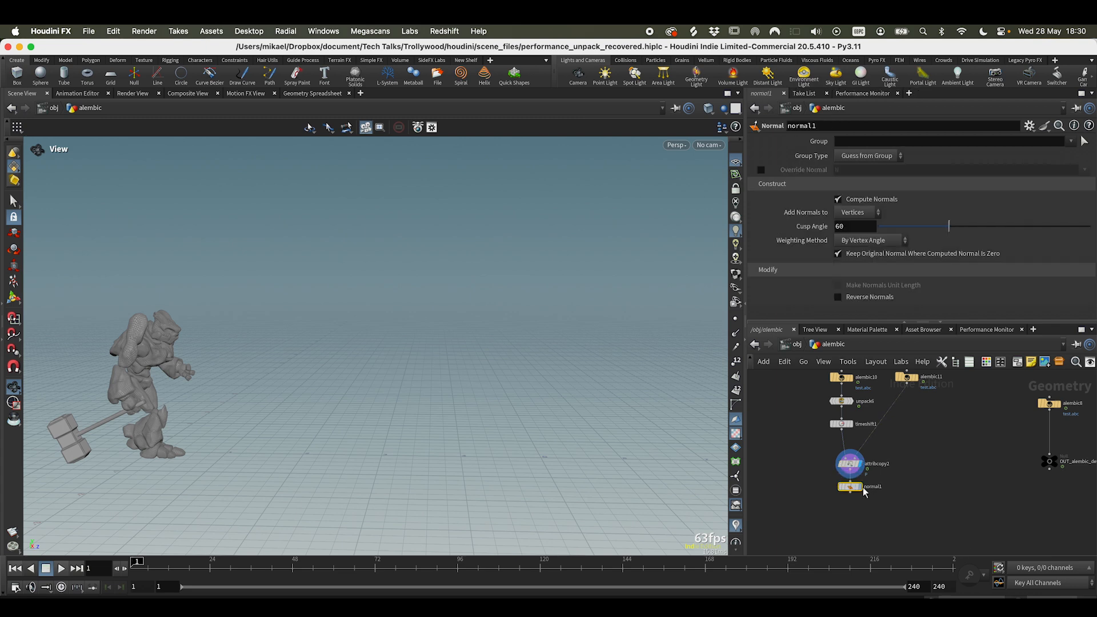
- Display normal1 after attribcopy2 and play back to confirm roughly 60 fps
left_click(60, 568)
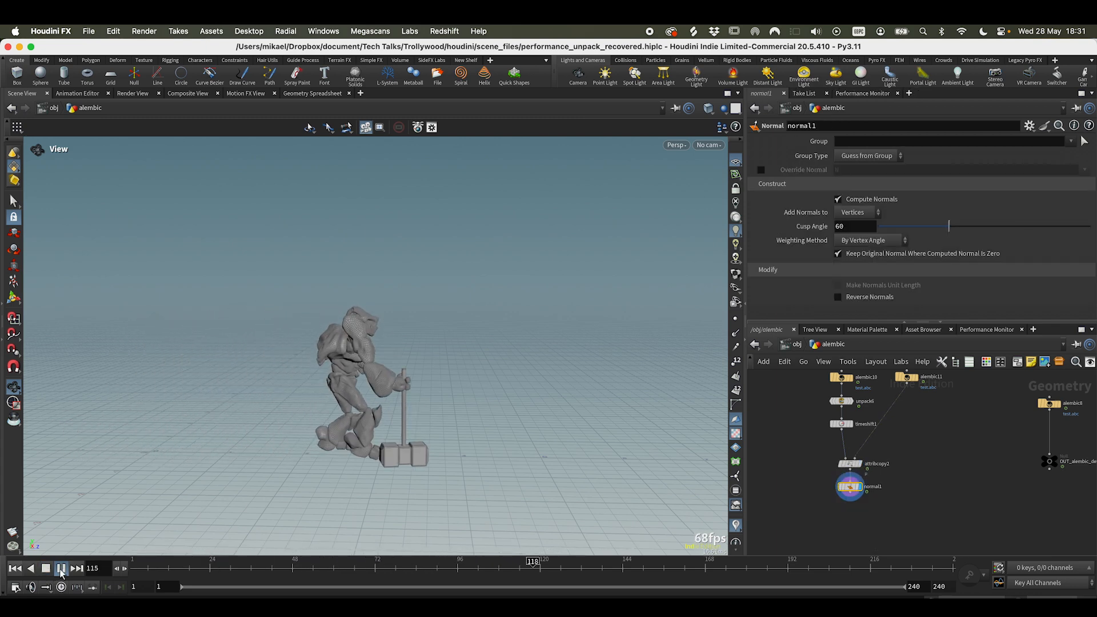
left_click(62, 569)
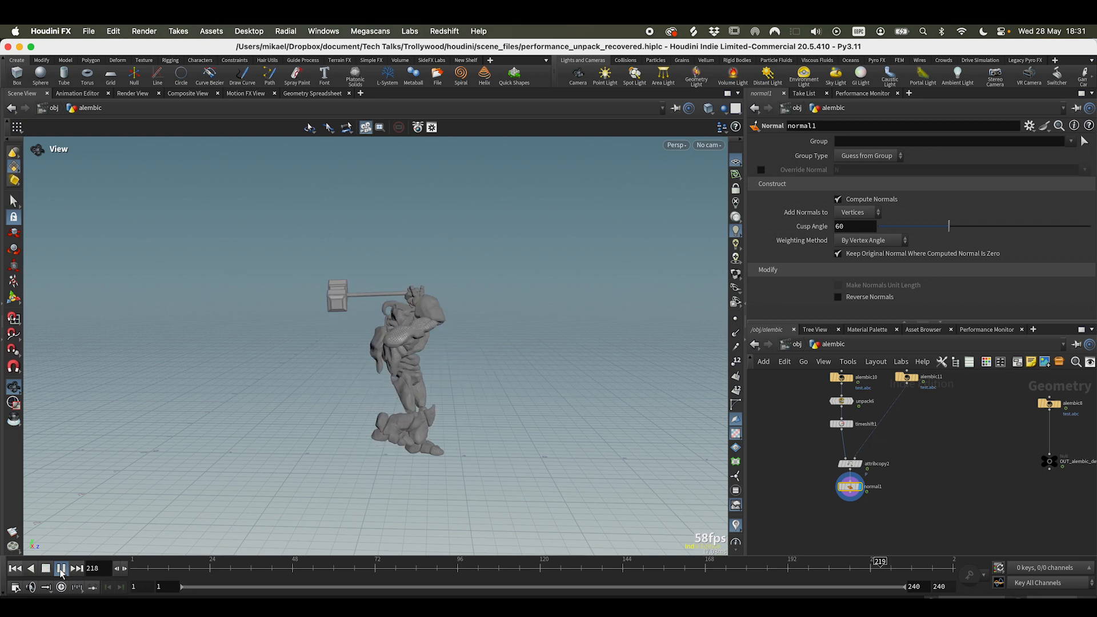
left_click(62, 568)
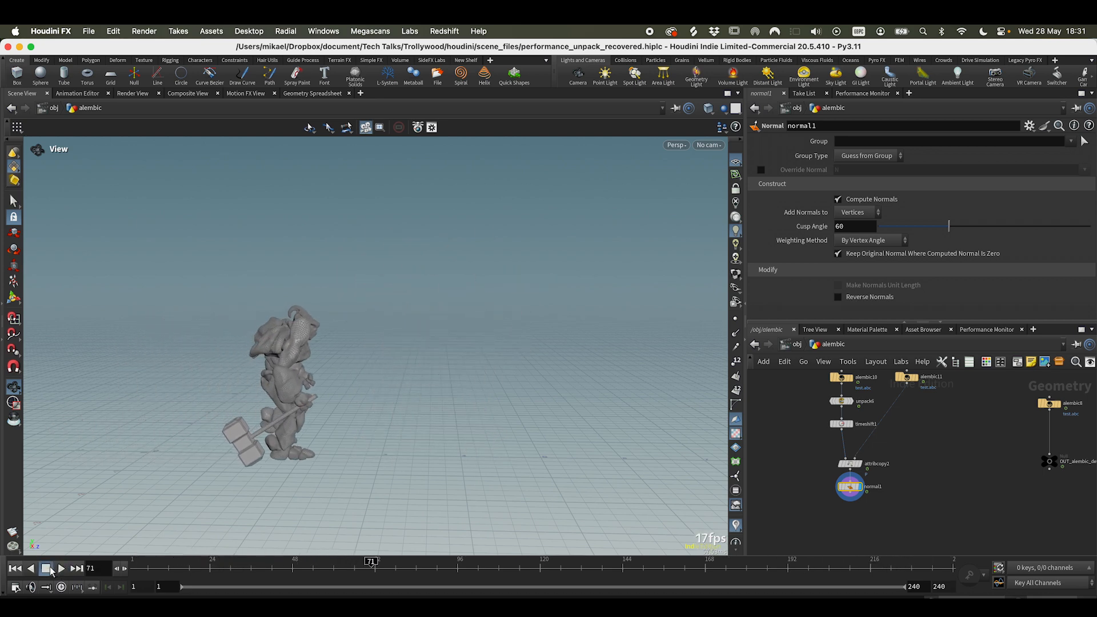